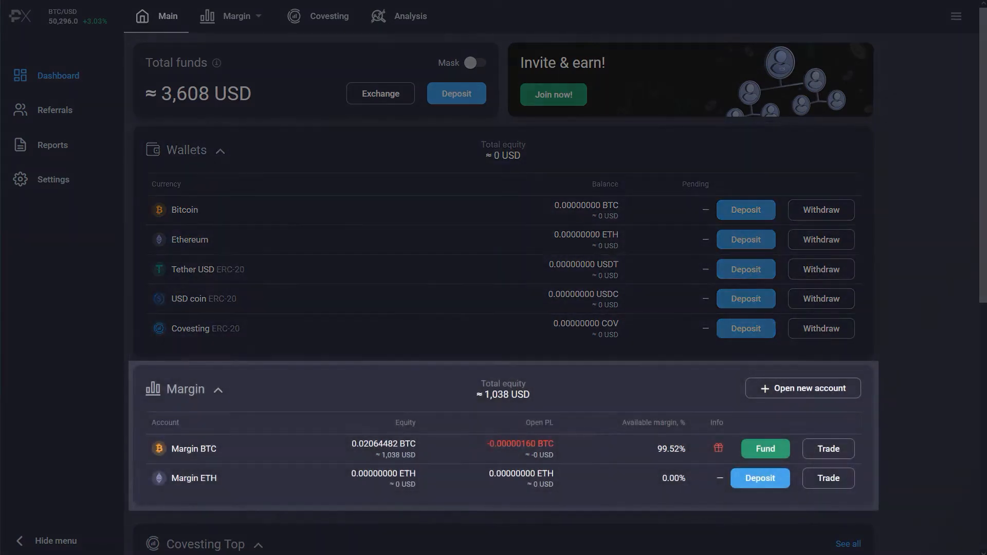
Step: View the Bitcoin wallet page, then go to the Margin trading terminal with the BTC/USD chart
{"action": "scroll", "scroll_direction": "down", "scroll_amount": 3}
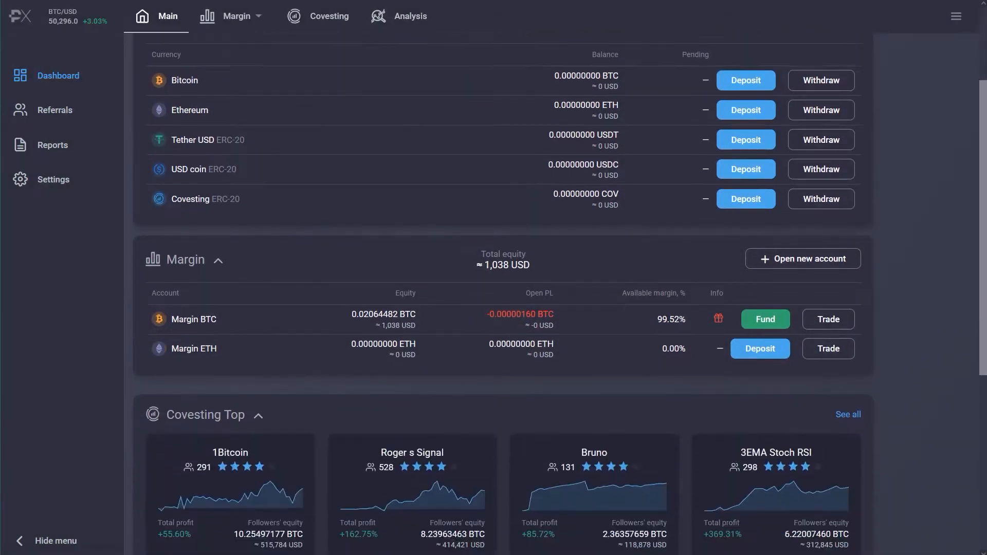
{"action": "scroll", "scroll_direction": "down", "scroll_amount": 3}
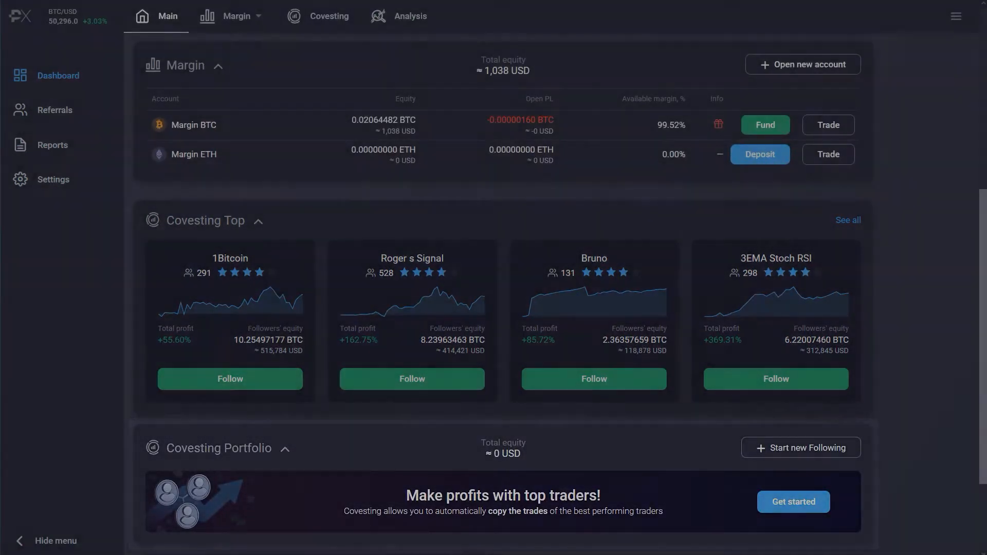
{"action": "scroll", "scroll_direction": "up", "scroll_amount": 3}
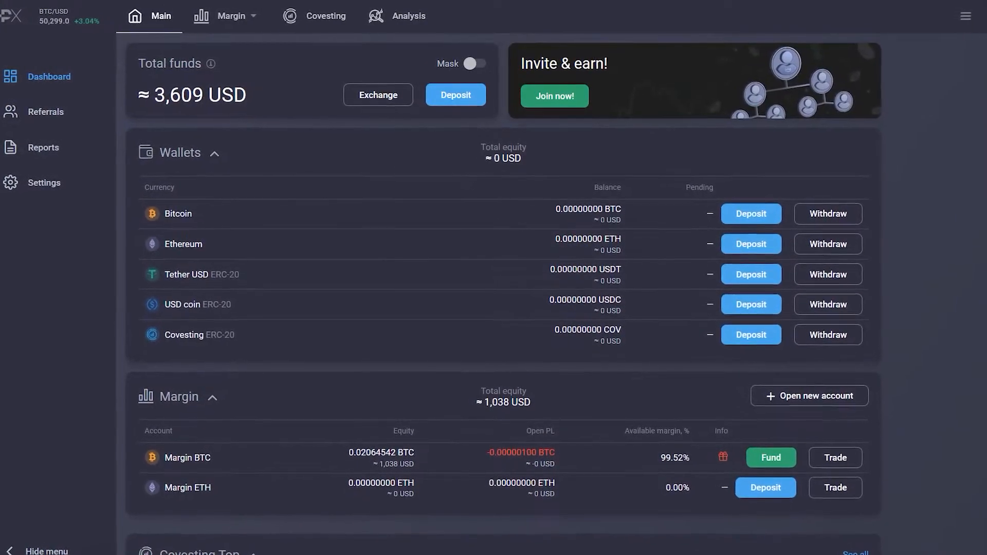
{"action": "left_click", "coordinate": [749, 214]}
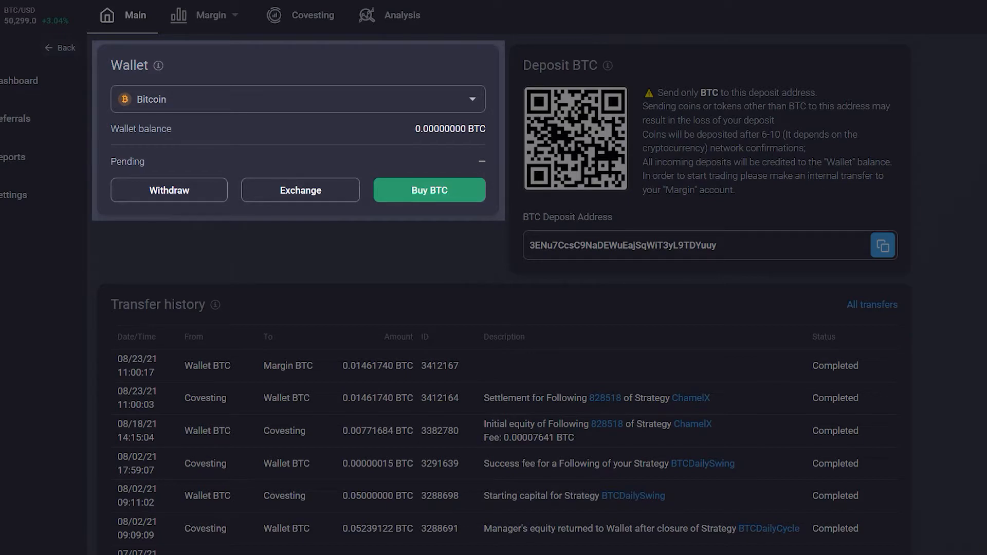
{"action": "left_click", "coordinate": [237, 15]}
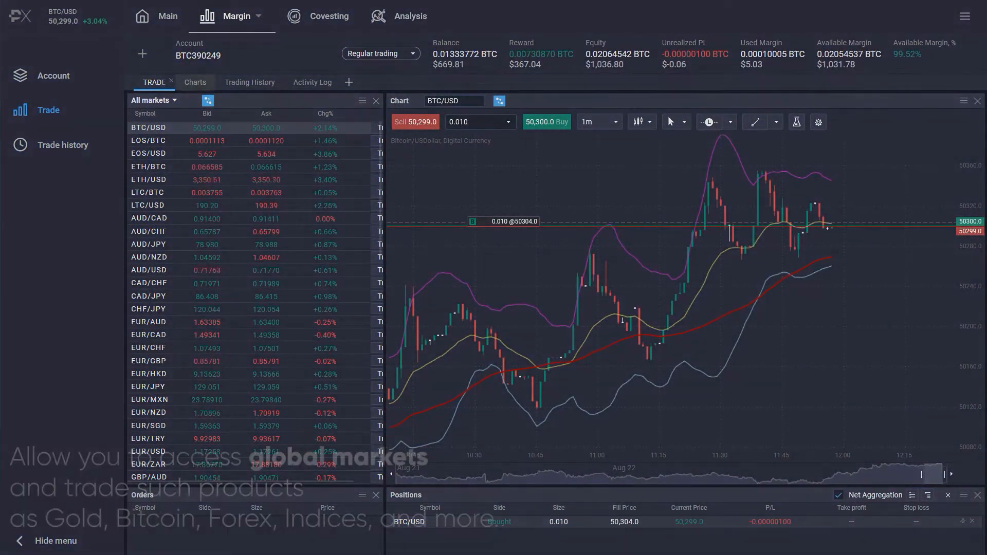
Step: Place and confirm a 0.010 BTC/USD market buy order
{"action": "left_click", "coordinate": [545, 121]}
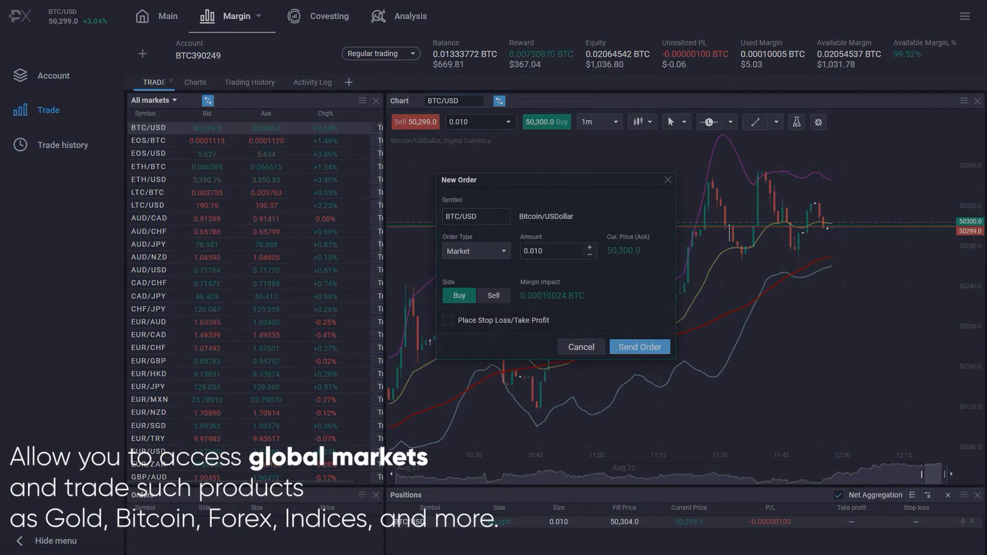
{"action": "left_click", "coordinate": [638, 347]}
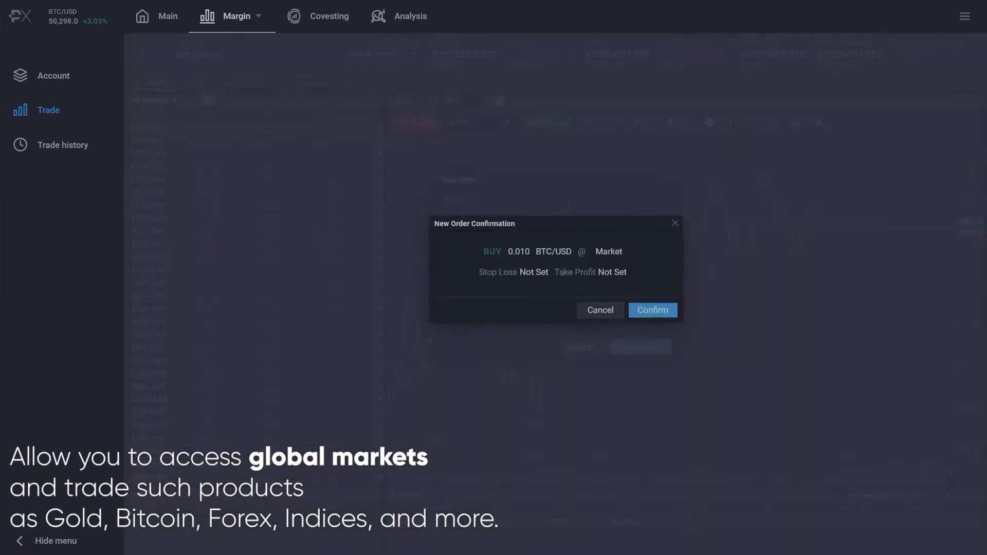
{"action": "left_click", "coordinate": [651, 309]}
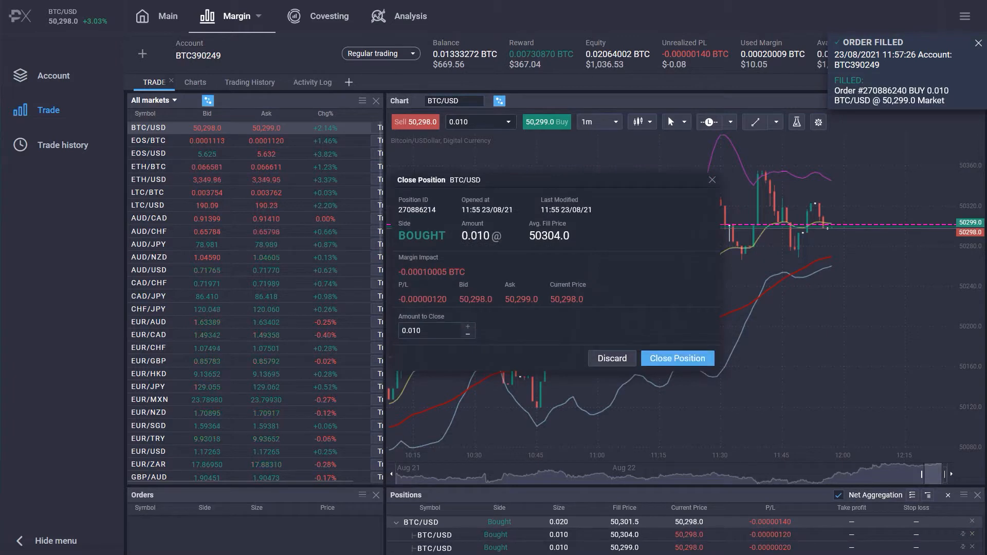
Step: Close the entire BTC/USD position with a 0.010 sell
{"action": "left_click", "coordinate": [977, 42]}
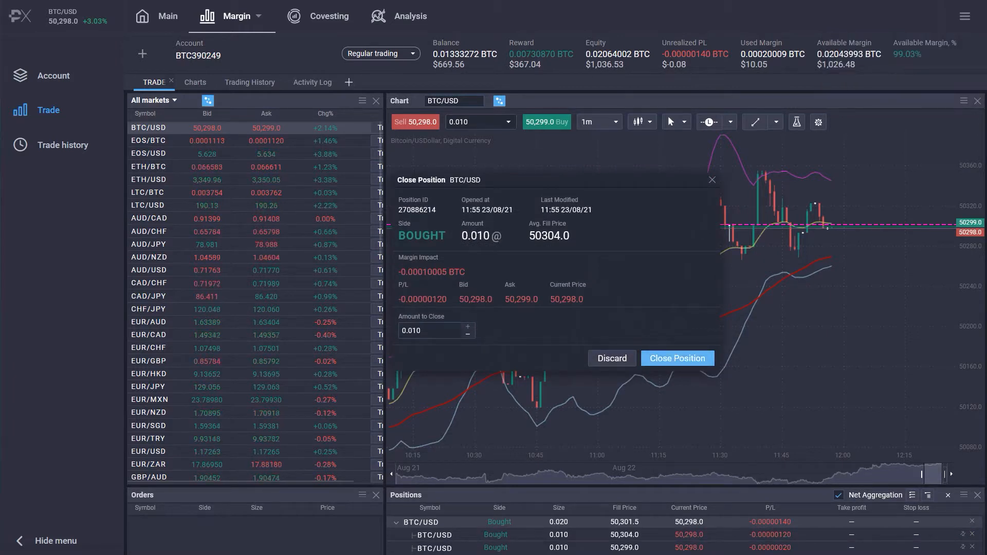
{"action": "left_click", "coordinate": [677, 357]}
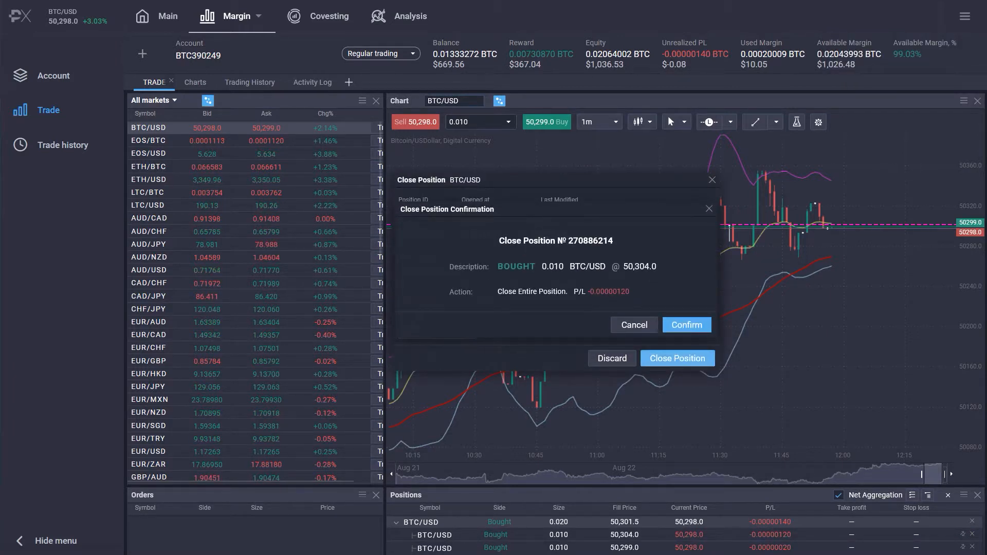
{"action": "left_click", "coordinate": [686, 325]}
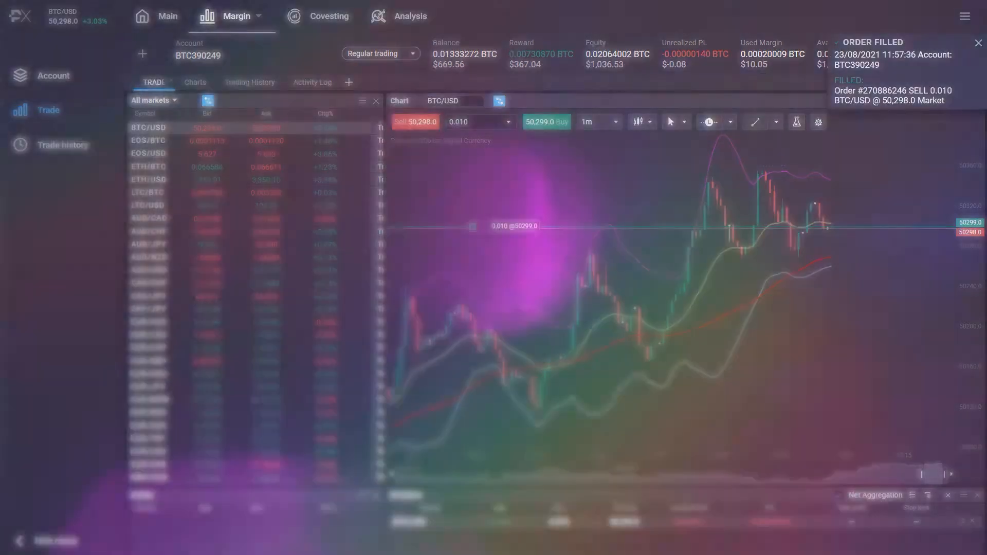
Step: Browse the Covesting rating of strategy managers ranked by total profit
{"action": "left_click", "coordinate": [328, 15]}
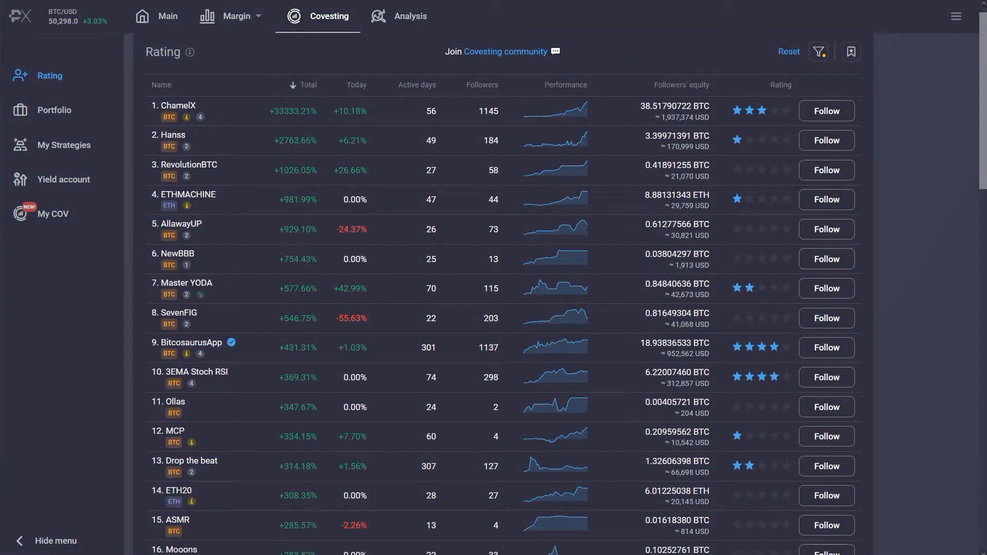
{"action": "scroll", "scroll_direction": "down", "scroll_amount": 3}
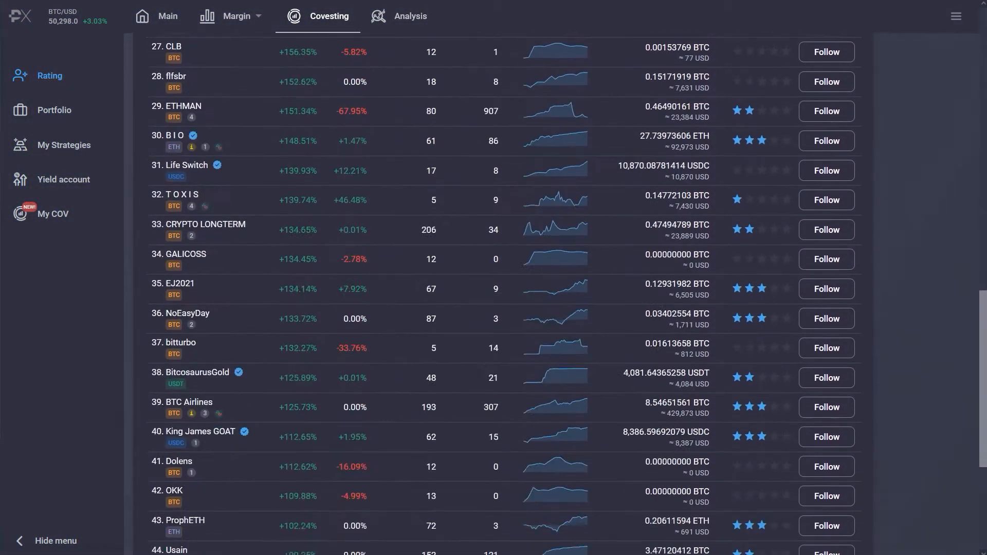
{"action": "scroll", "scroll_direction": "up", "scroll_amount": 3}
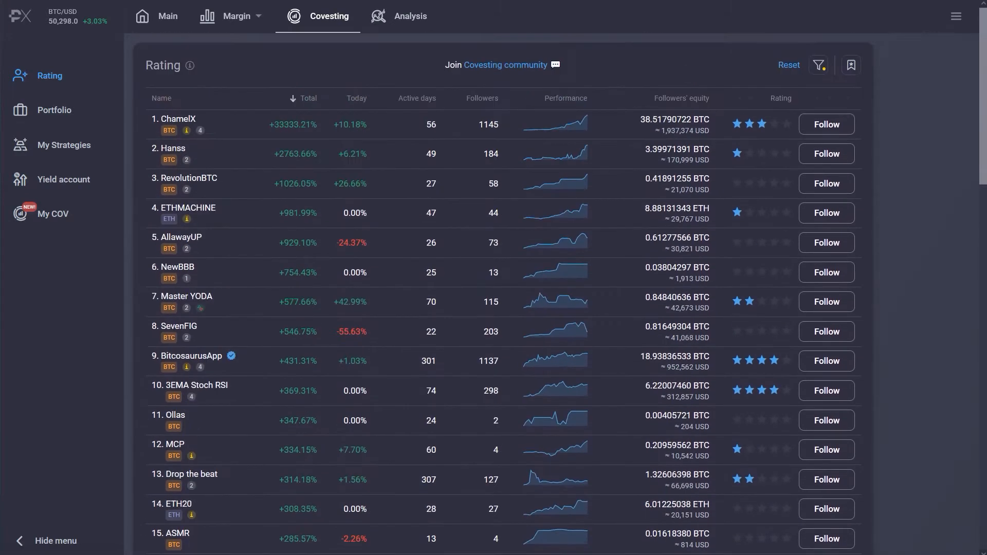
{"action": "mouse_move", "coordinate": [826, 213]}
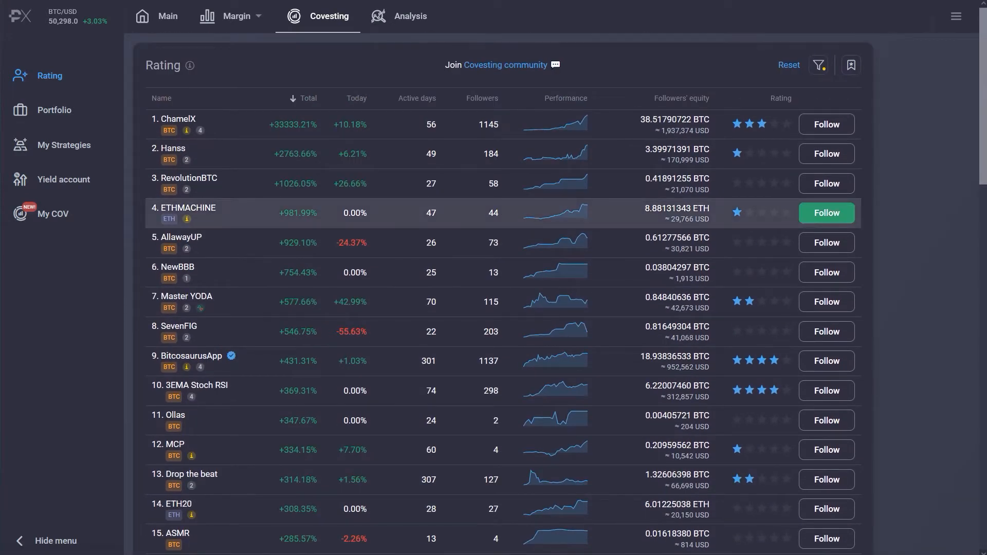
Step: View the ChamelX strategy details and profit chart, then return to the main dashboard
{"action": "left_click", "coordinate": [192, 120]}
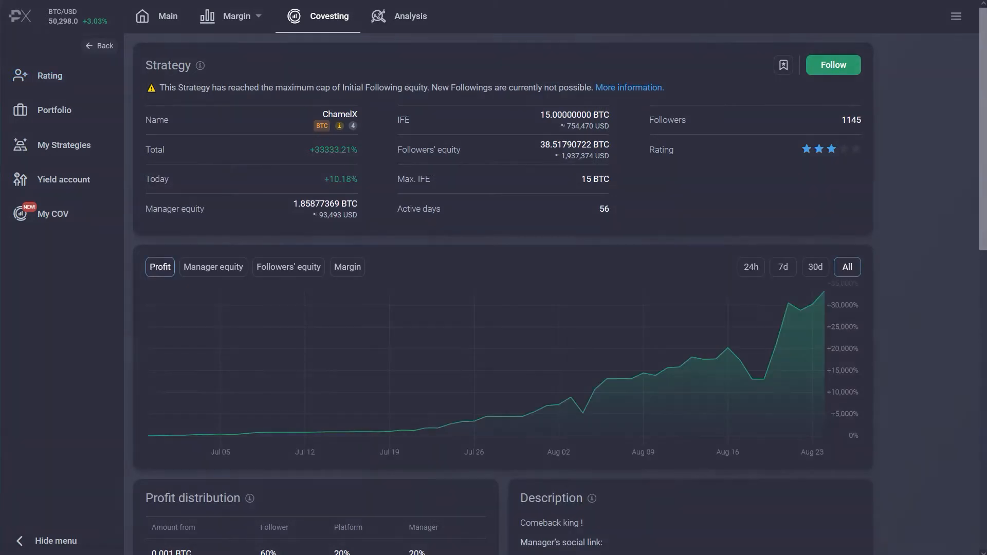
{"action": "scroll", "scroll_direction": "down", "scroll_amount": 3}
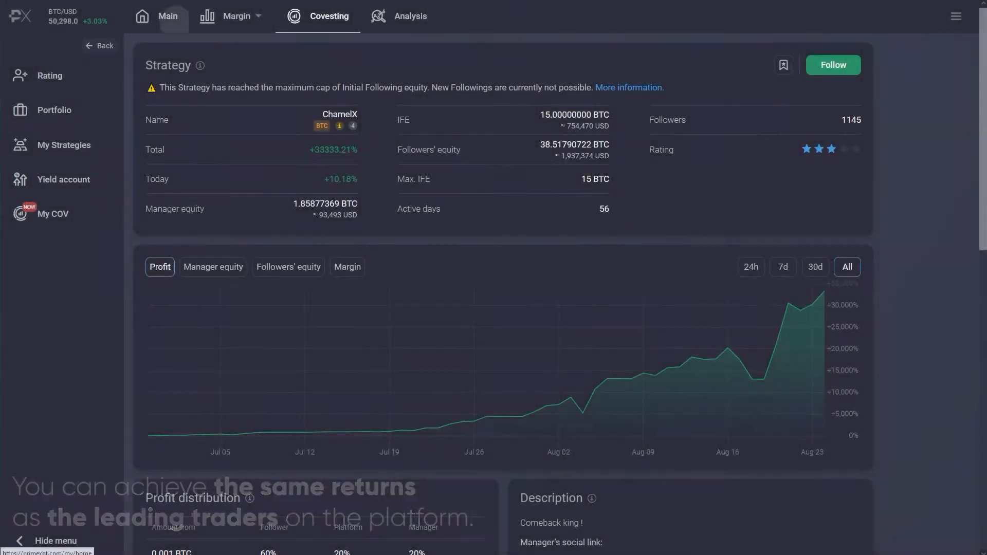
{"action": "left_click", "coordinate": [166, 16]}
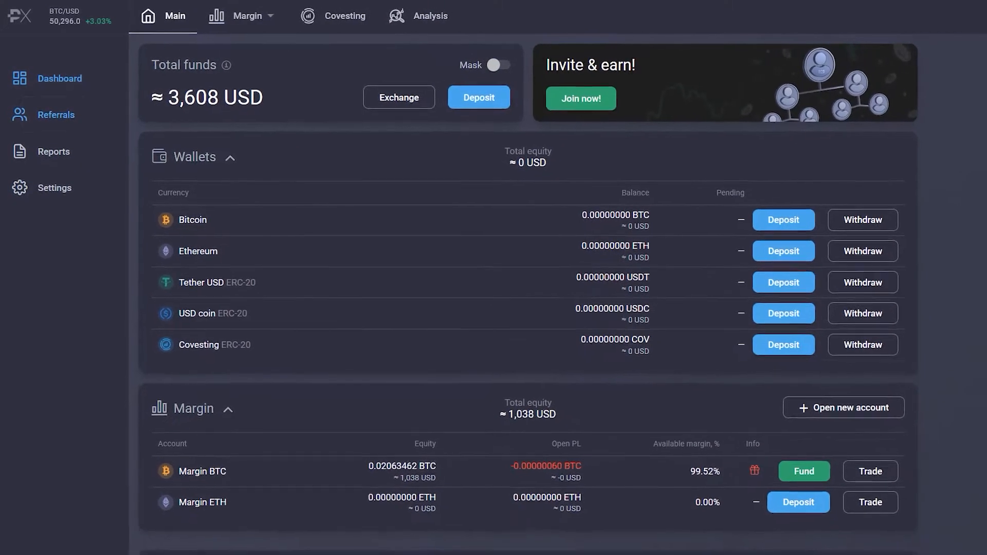
Step: View the Referrals page down to the four-level referral hierarchy
{"action": "left_click", "coordinate": [55, 114]}
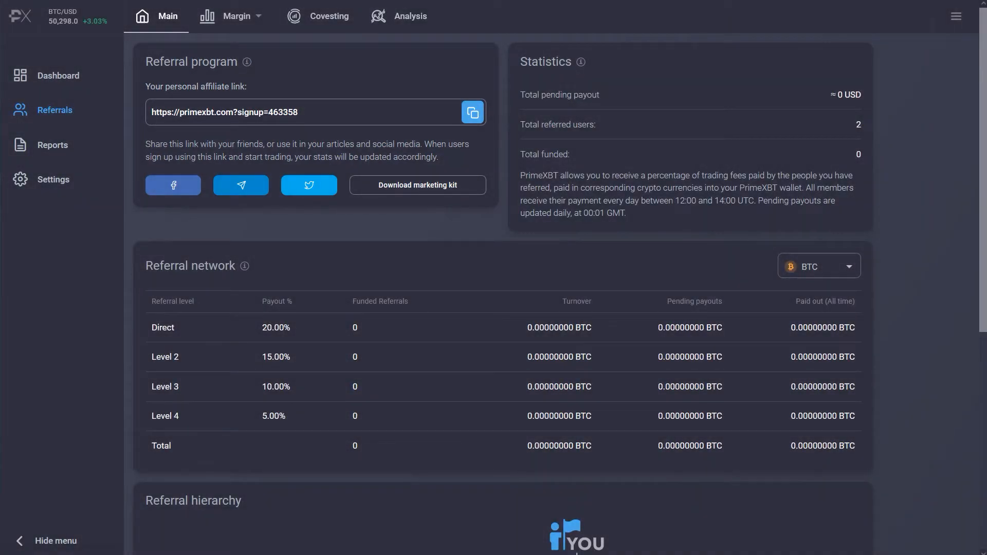
{"action": "scroll", "scroll_direction": "down", "scroll_amount": 3}
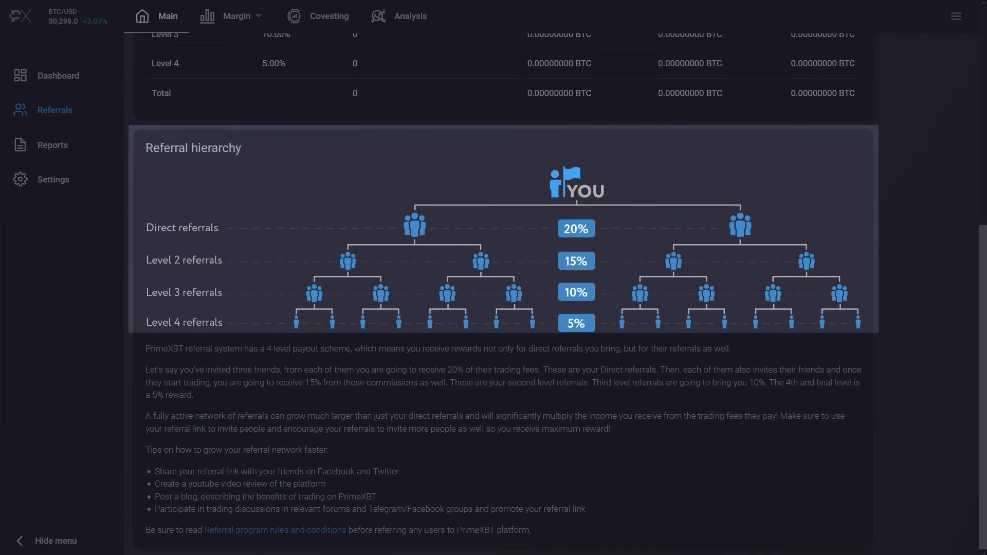
{"action": "mouse_move", "coordinate": [52, 144]}
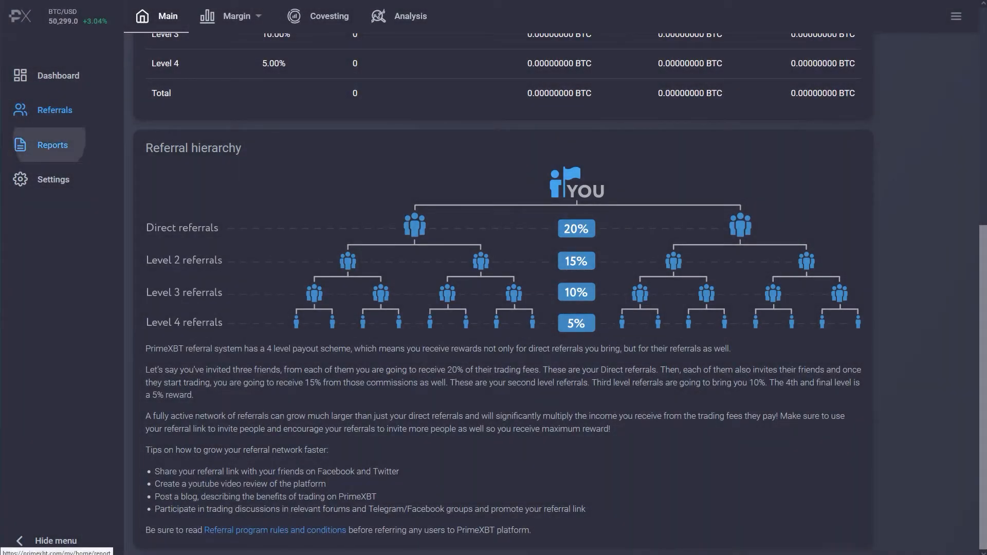
Step: View Reports trading history, then the transfer history of wallet movements
{"action": "left_click", "coordinate": [52, 145]}
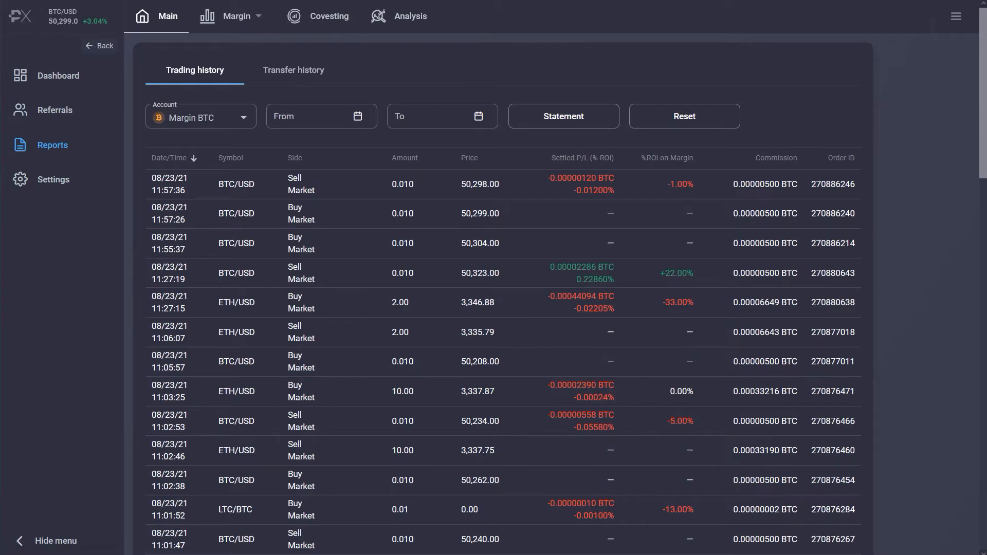
{"action": "left_click", "coordinate": [293, 70]}
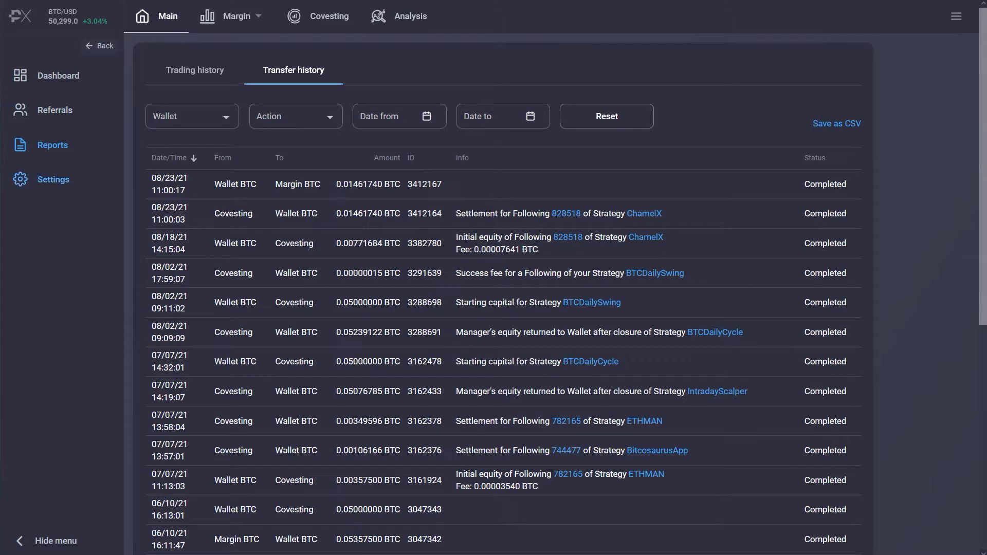
Step: Review Settings and browse the available reference currencies
{"action": "left_click", "coordinate": [52, 179]}
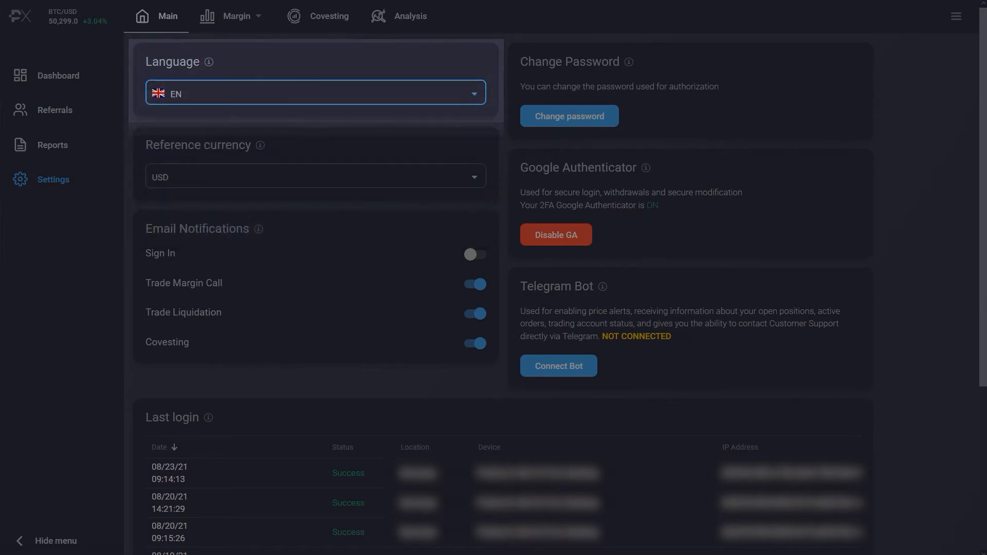
{"action": "left_click", "coordinate": [315, 176]}
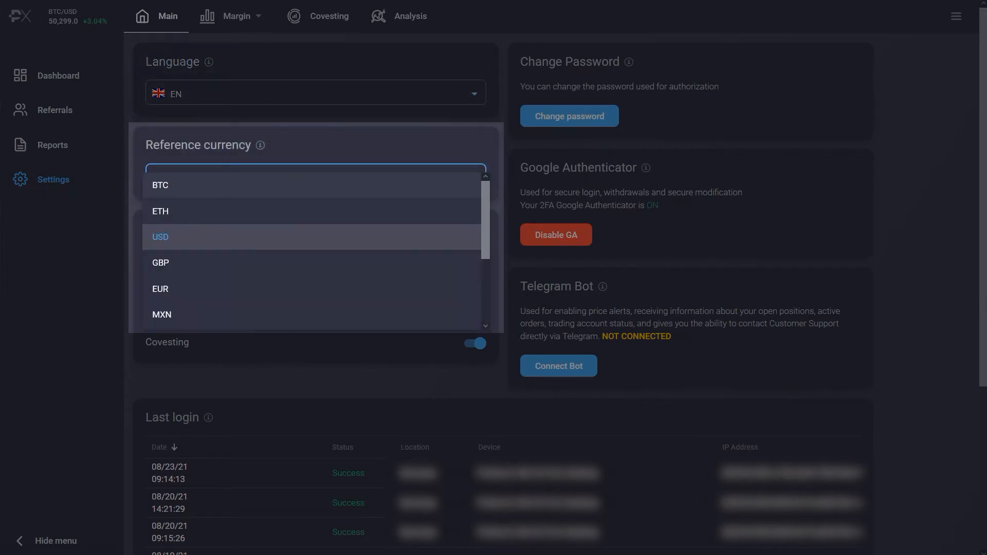
{"action": "left_click", "coordinate": [161, 237]}
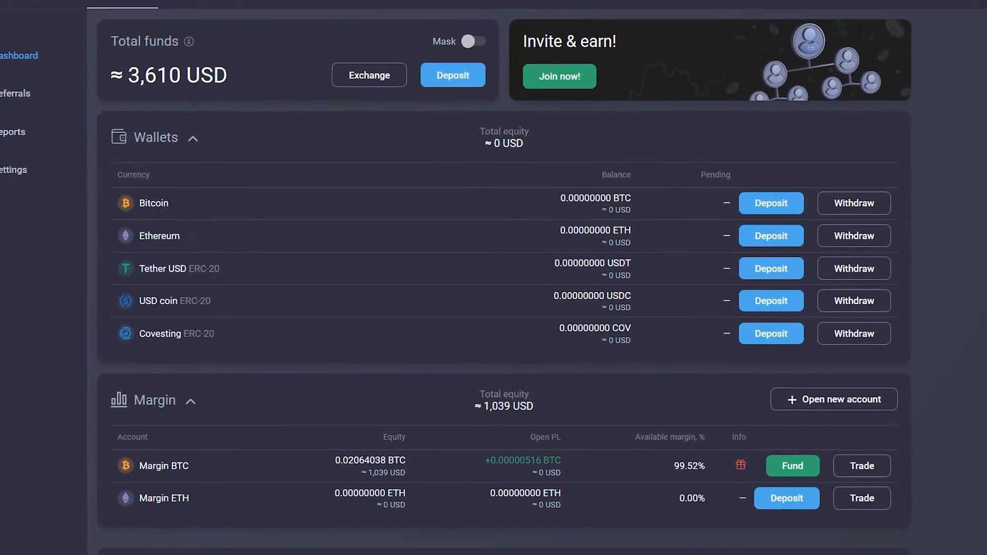
Step: Scroll the dashboard to view total funds, wallets and margin accounts
{"action": "scroll", "scroll_direction": "up", "scroll_amount": 3}
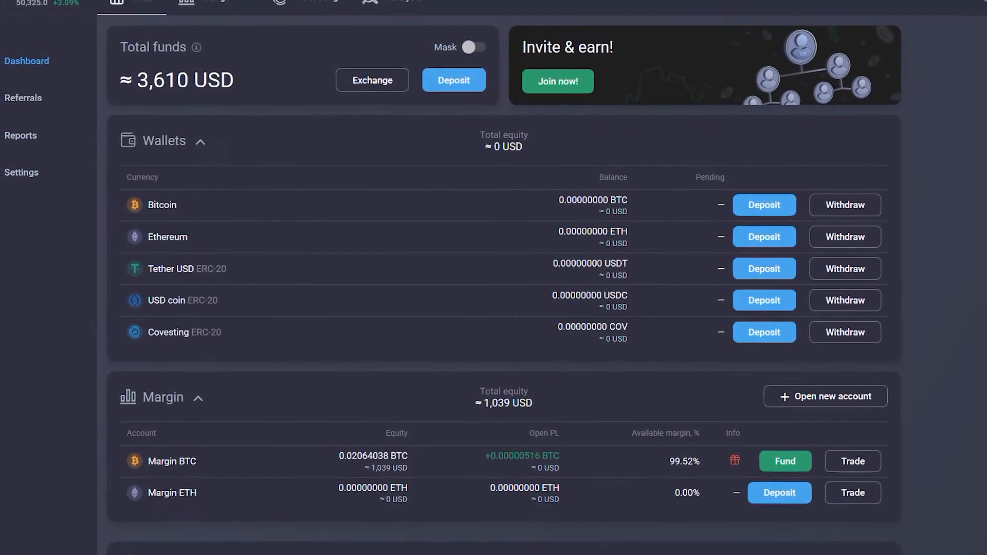